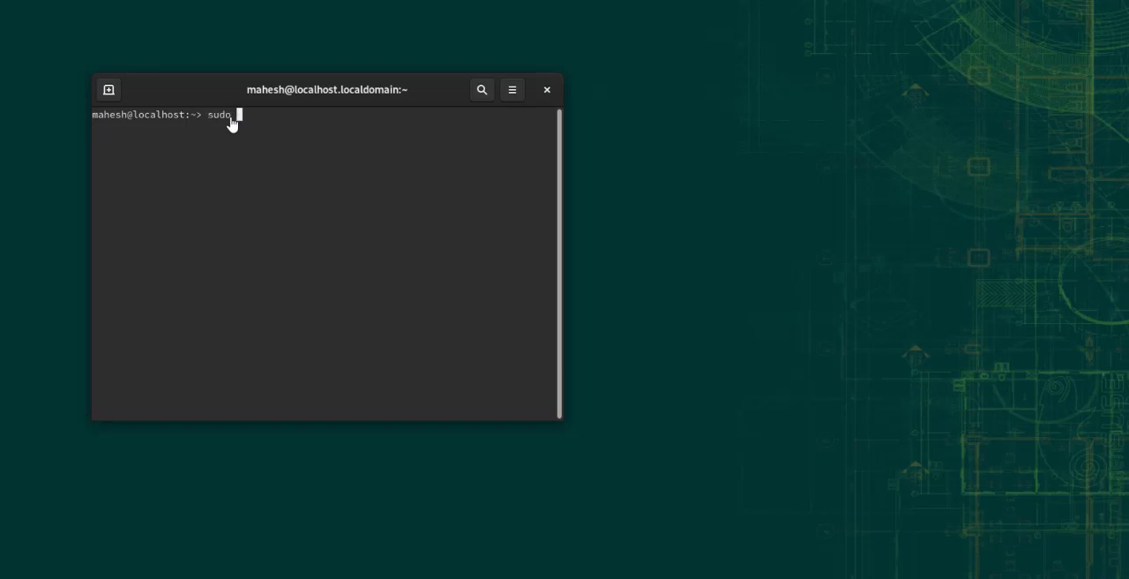
Edit the zypper install command, replacing apache2 with openssl openssl-devel
type("zypper install apache2")
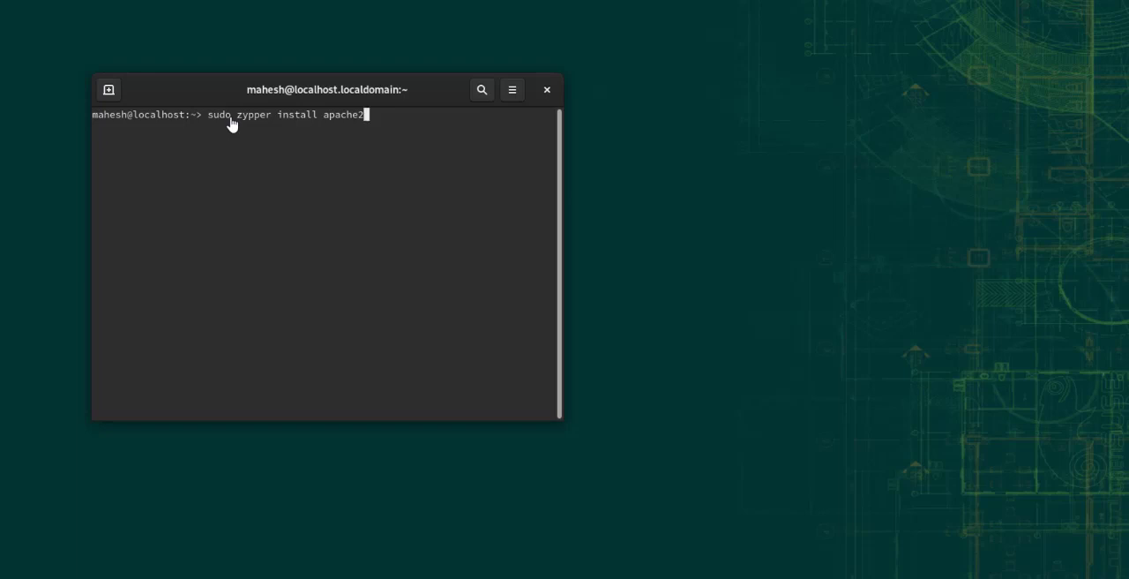
key("BackSpace")
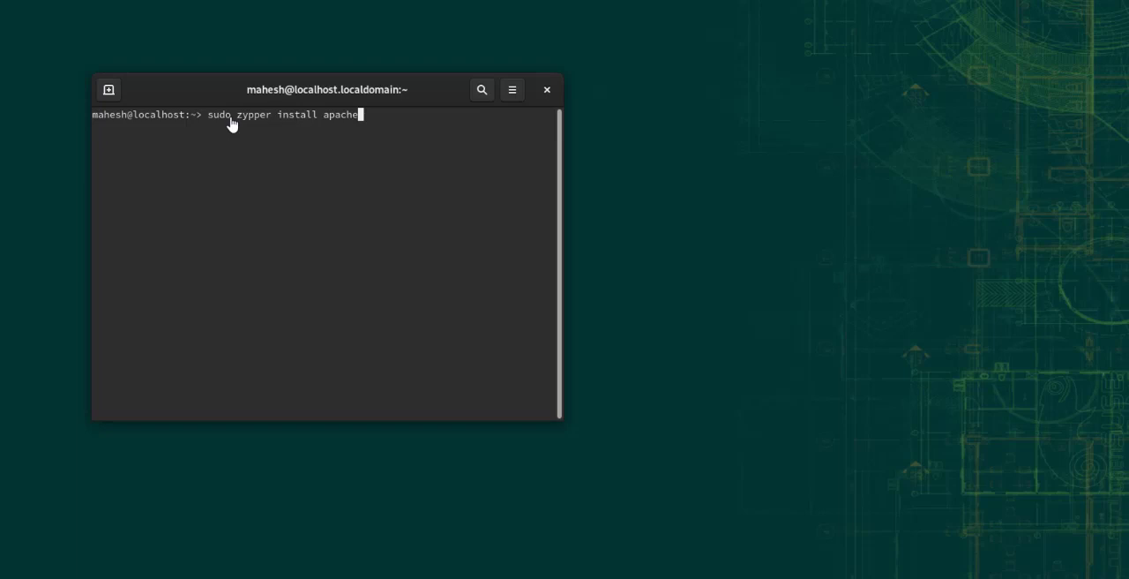
key("BackSpace")
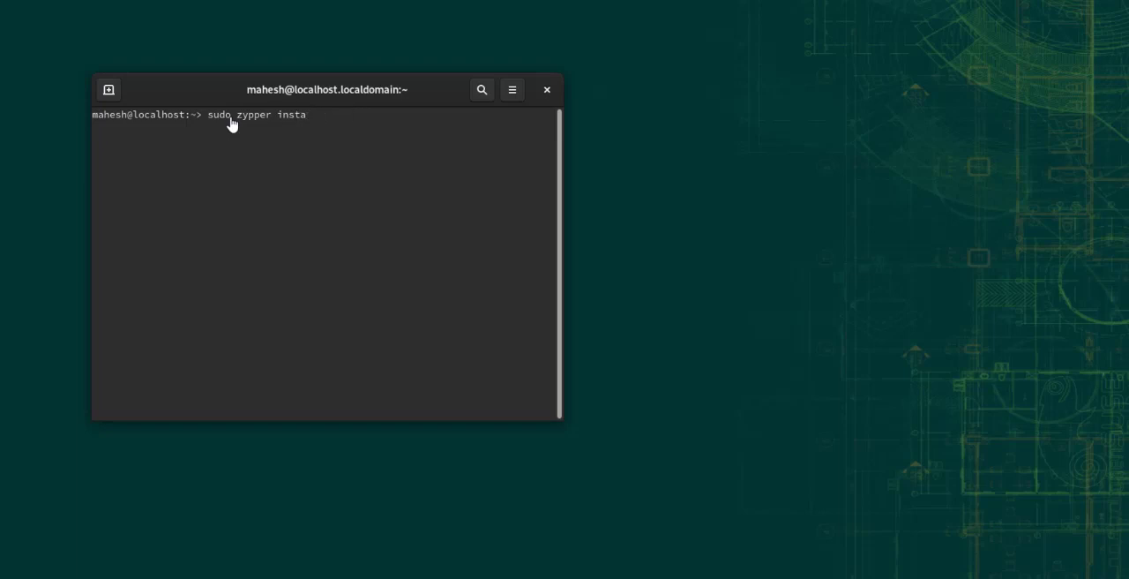
type("ll")
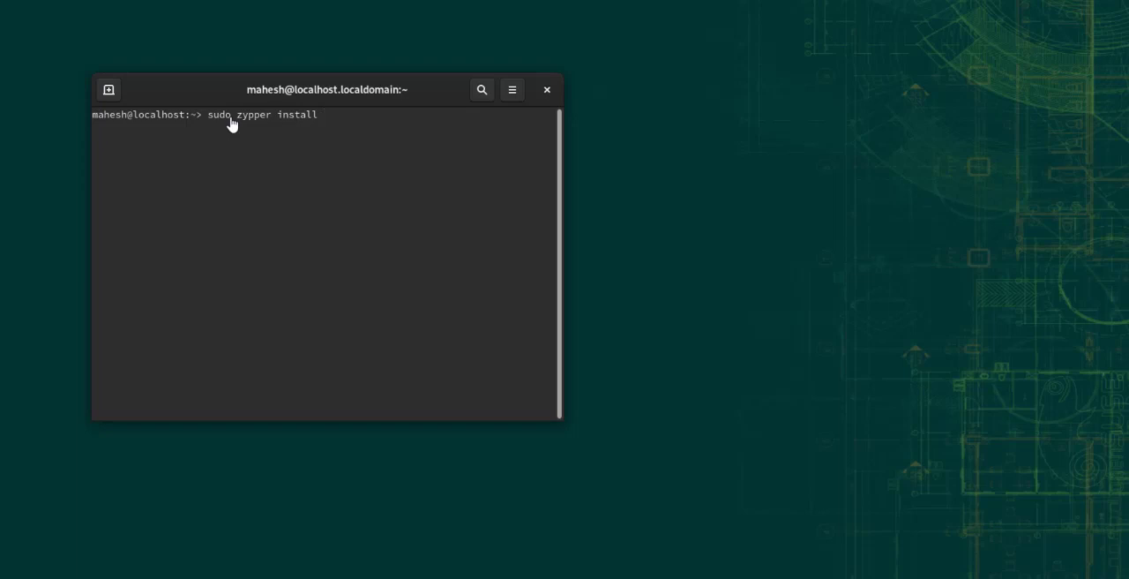
type("openssl openssl-de")
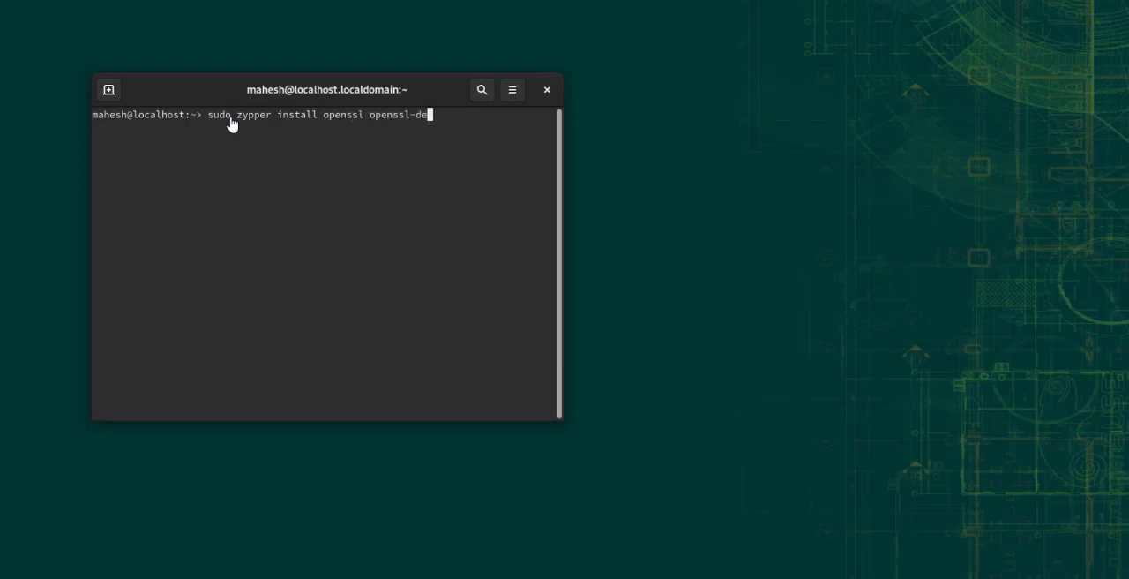
Run the openssl openssl-devel install, authorize with the sudo password, and confirm with y
type("vel")
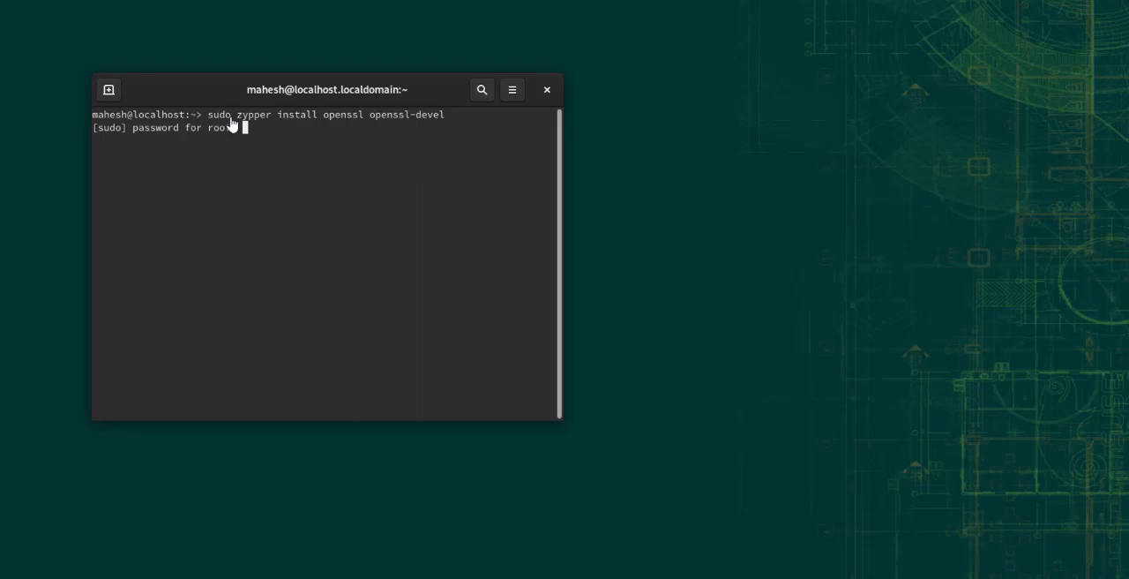
key("Return")
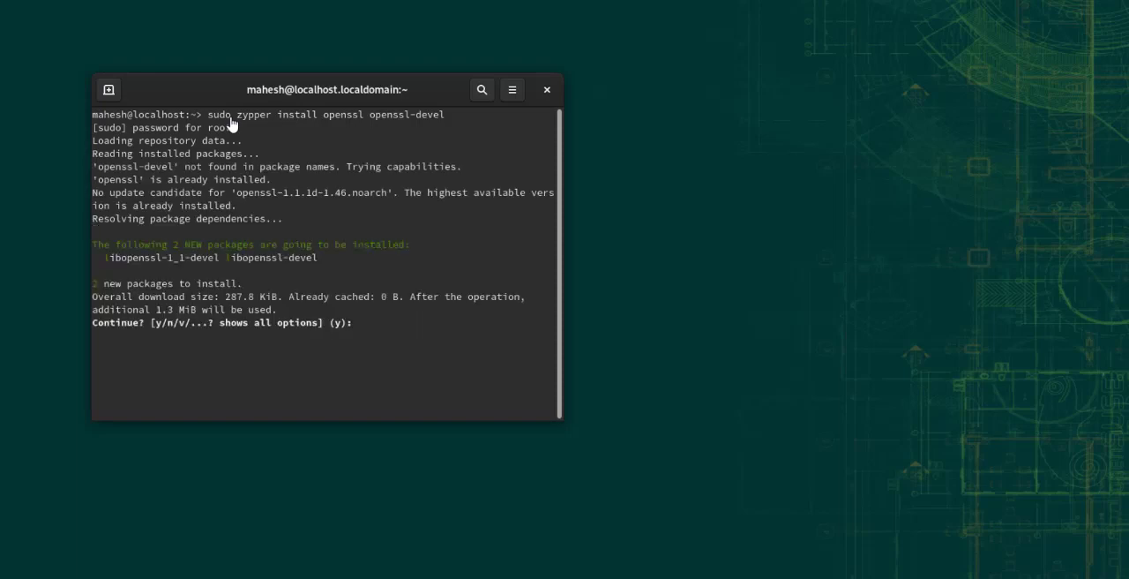
type("ypper ins")
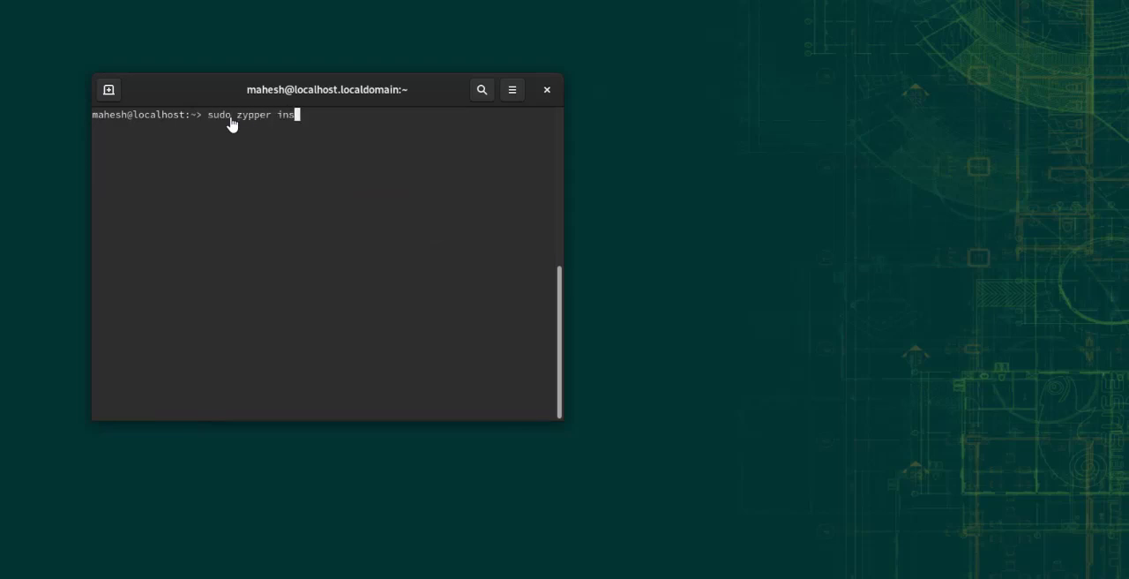
Run zypper install perl perl-Net-SSLeay perl-Crypt-SSLeay and confirm with y
type("tall perl perl")
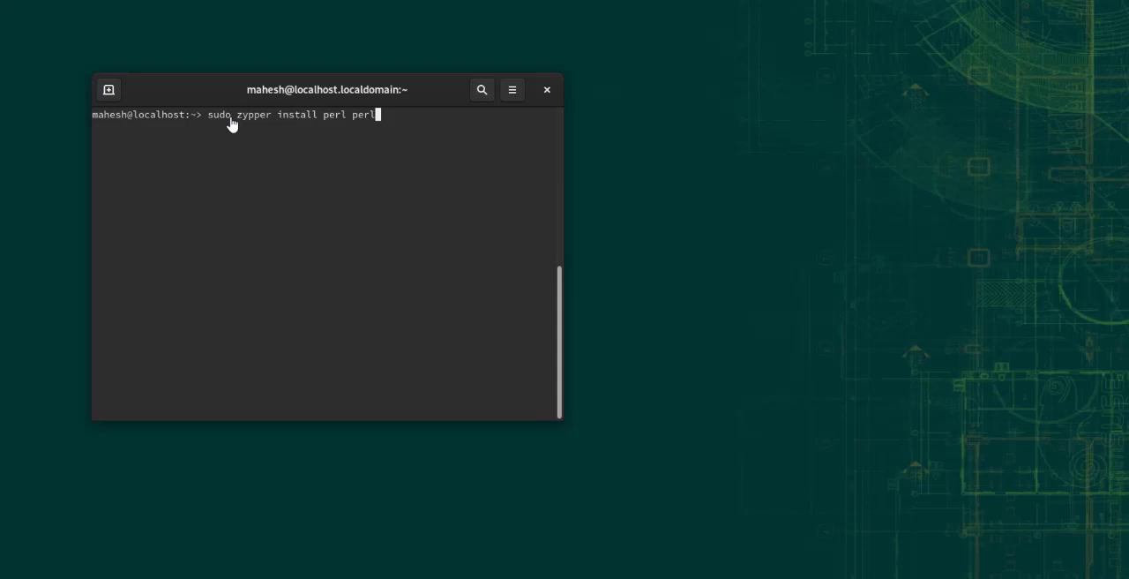
type("-")
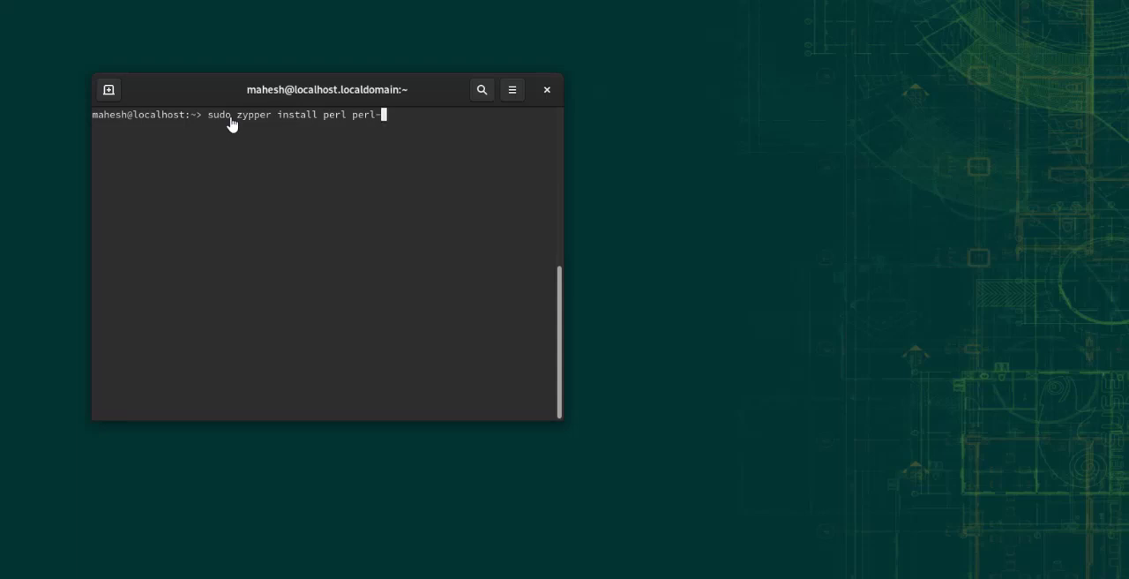
type("Net")
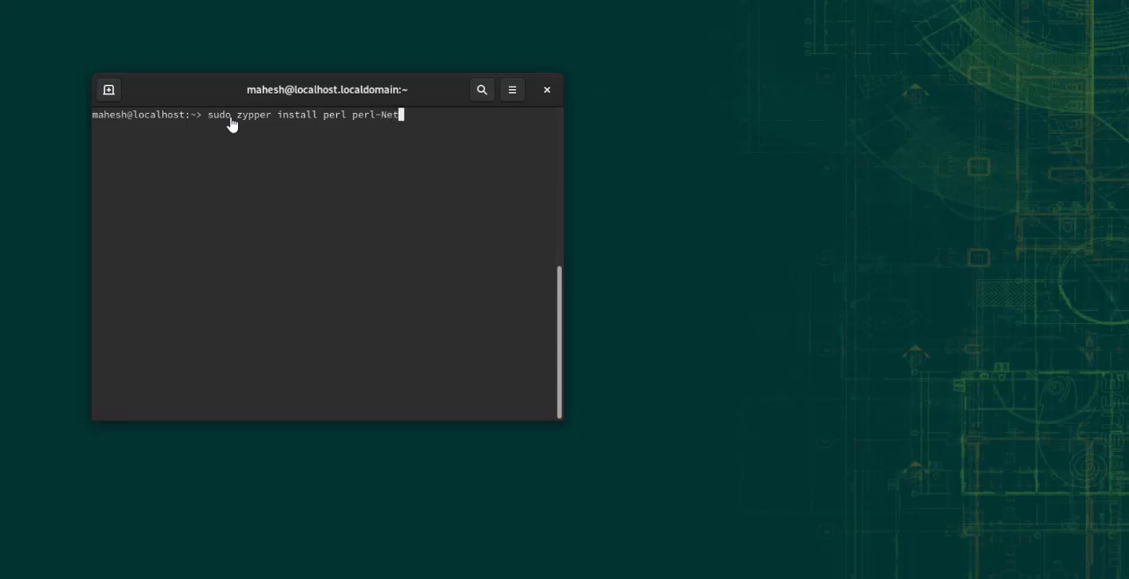
type("-SSL")
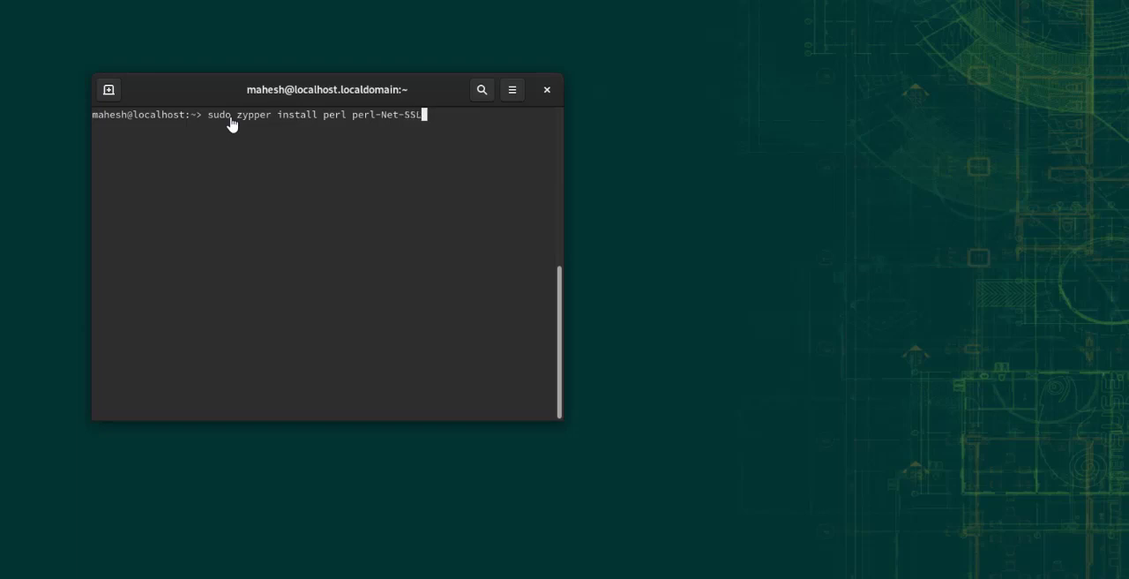
type("ea")
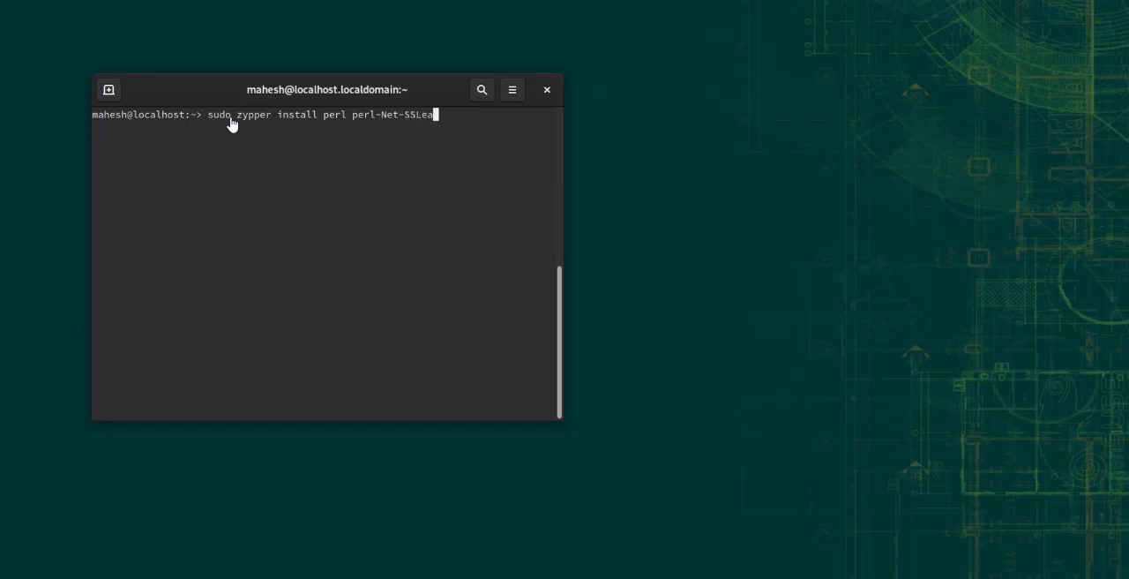
type("y")
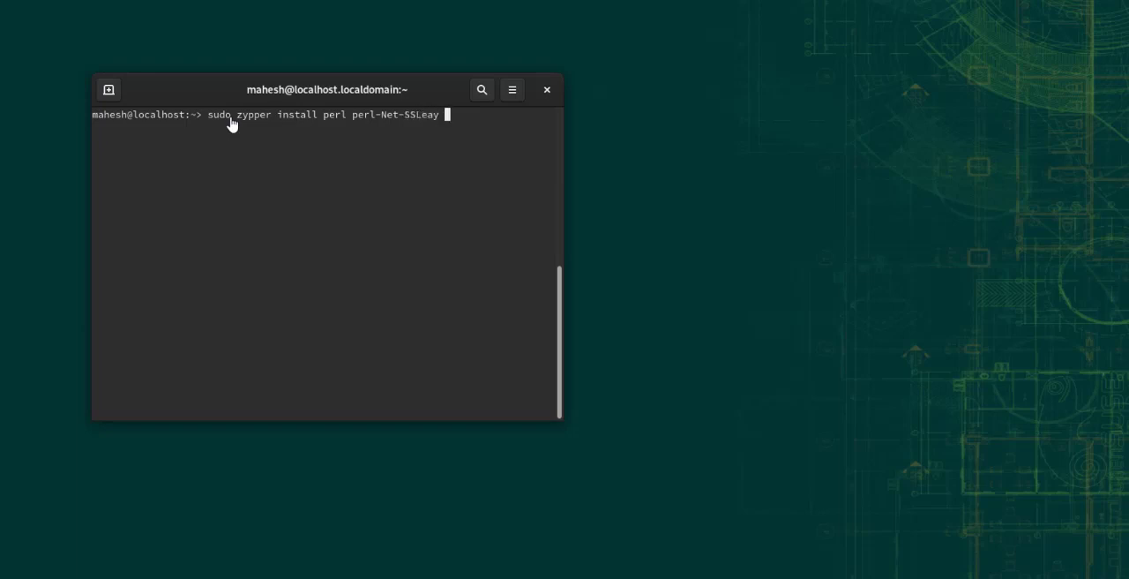
type("perl-Crypt")
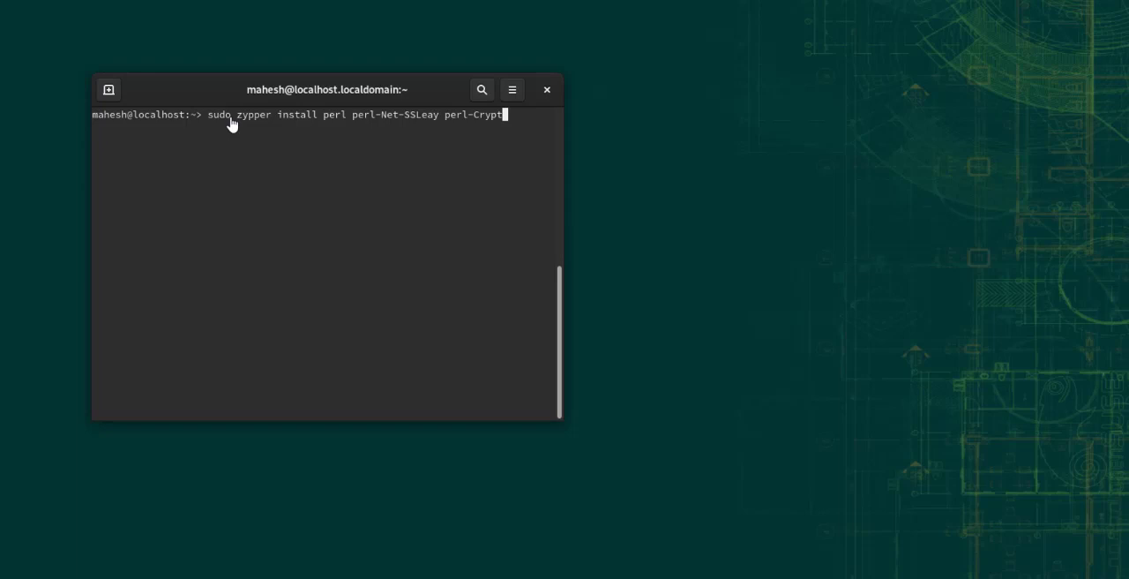
type("-SSLe")
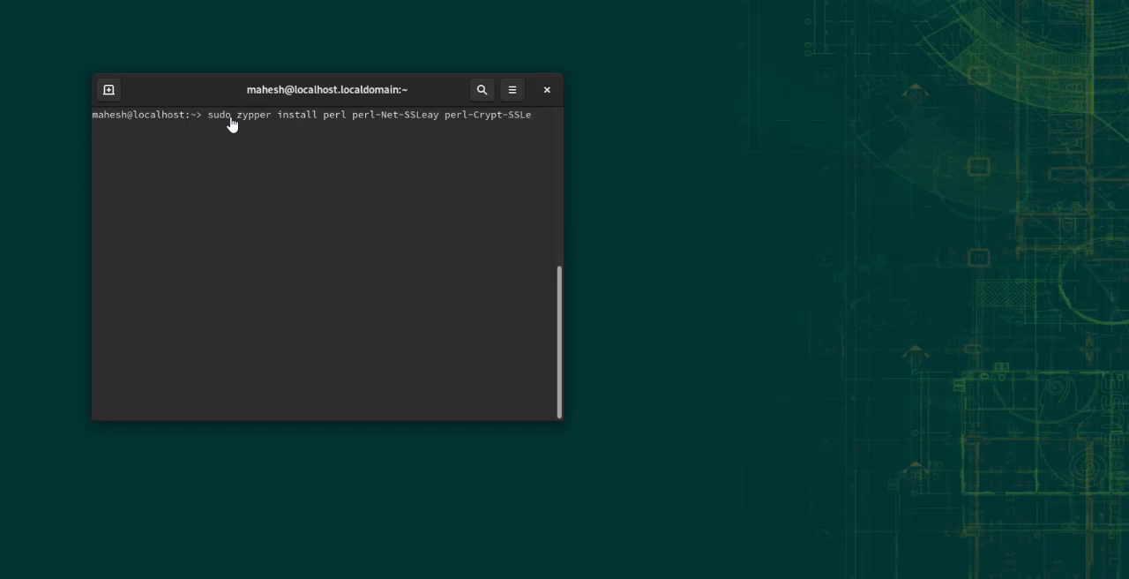
type("y")
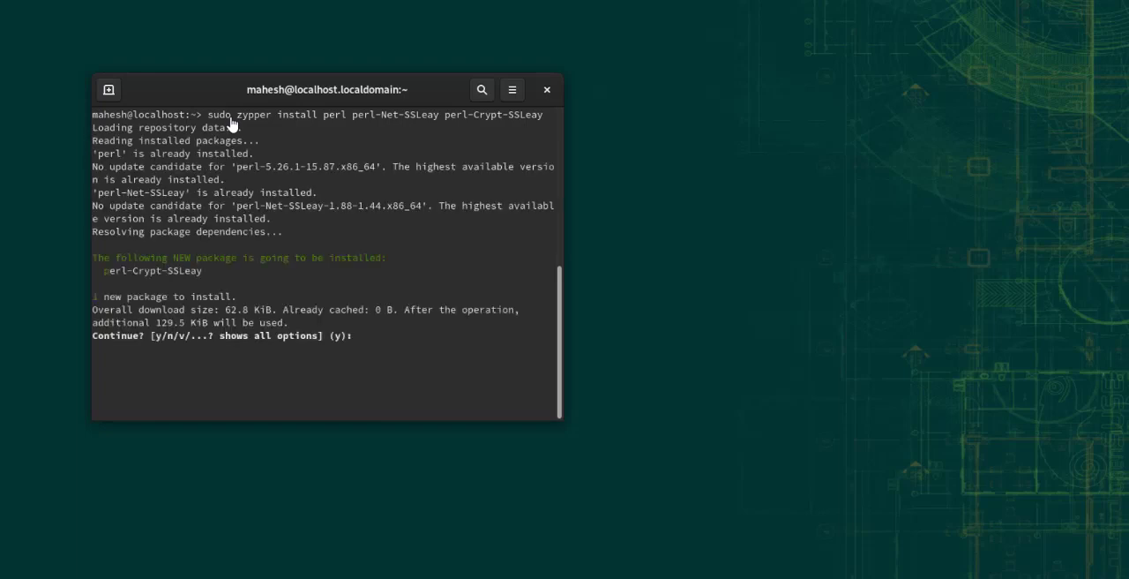
type("y")
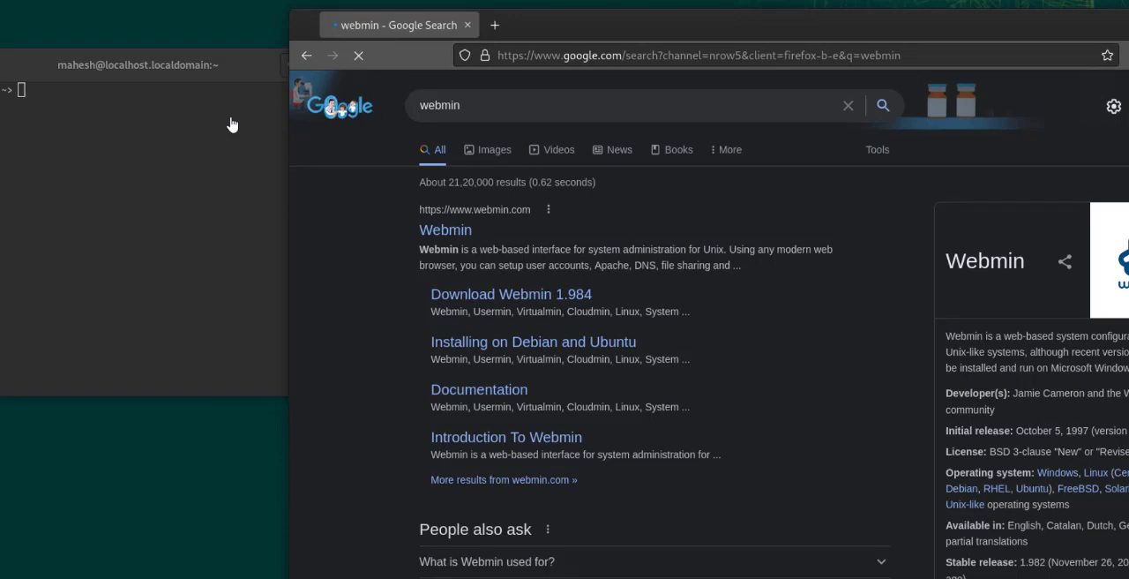
Open the Webmin site's Downloads tab and bring up the SuSE RPM link's context menu
left_click(446, 229)
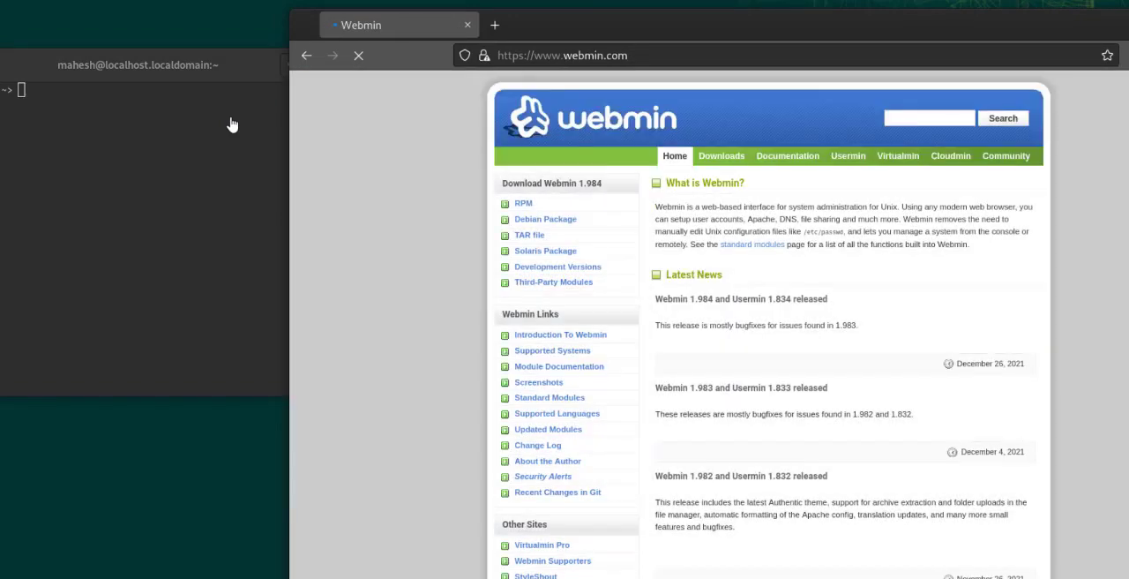
left_click(721, 156)
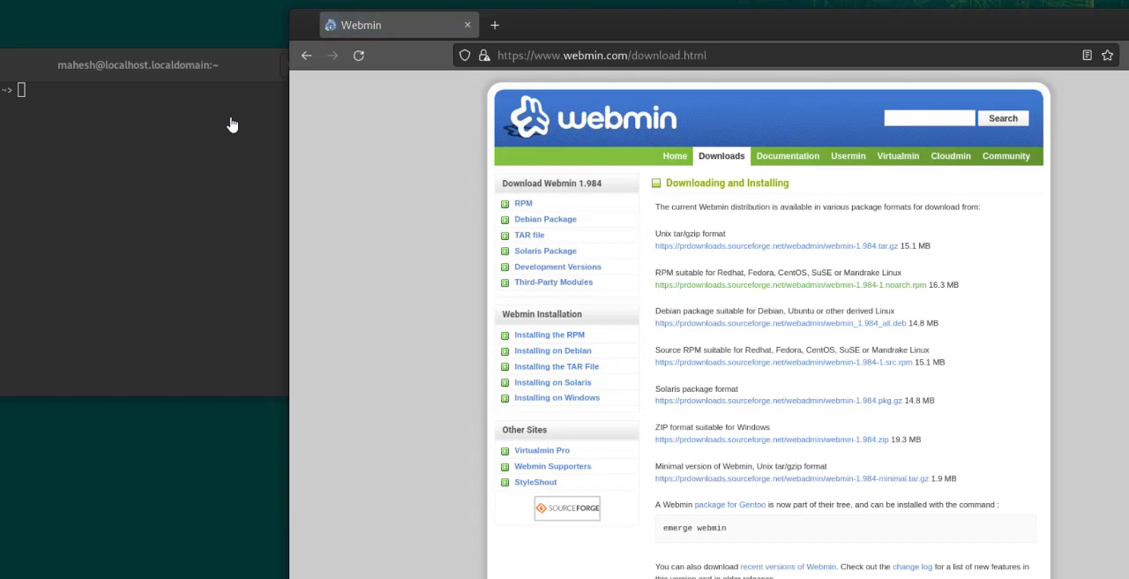
right_click(785, 285)
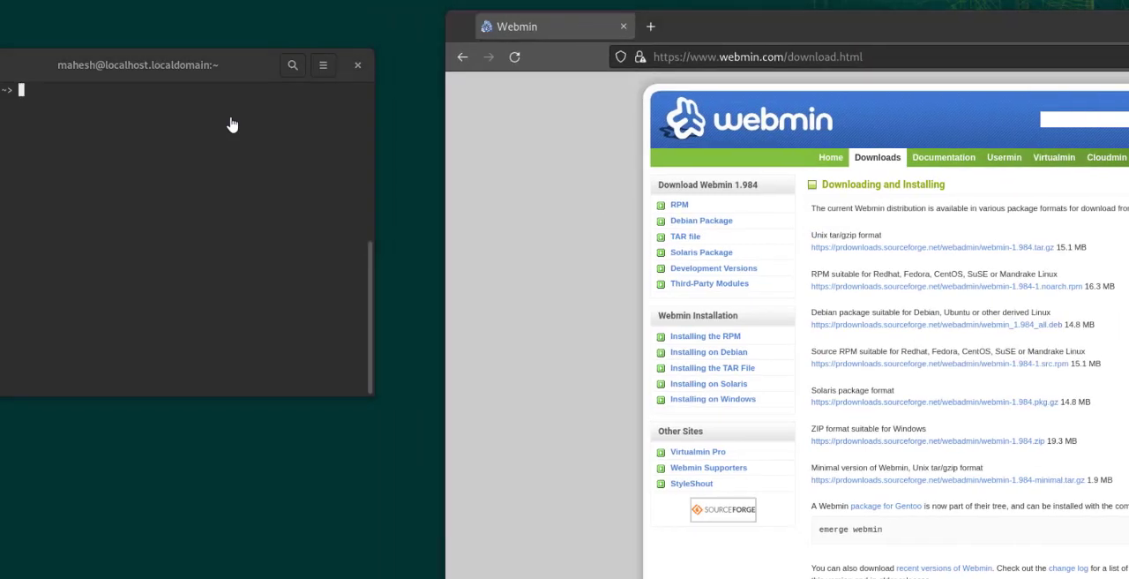
Download webmin-1.984-1.noarch.rpm from prdownloads.sourceforge.net with wget
type("wget")
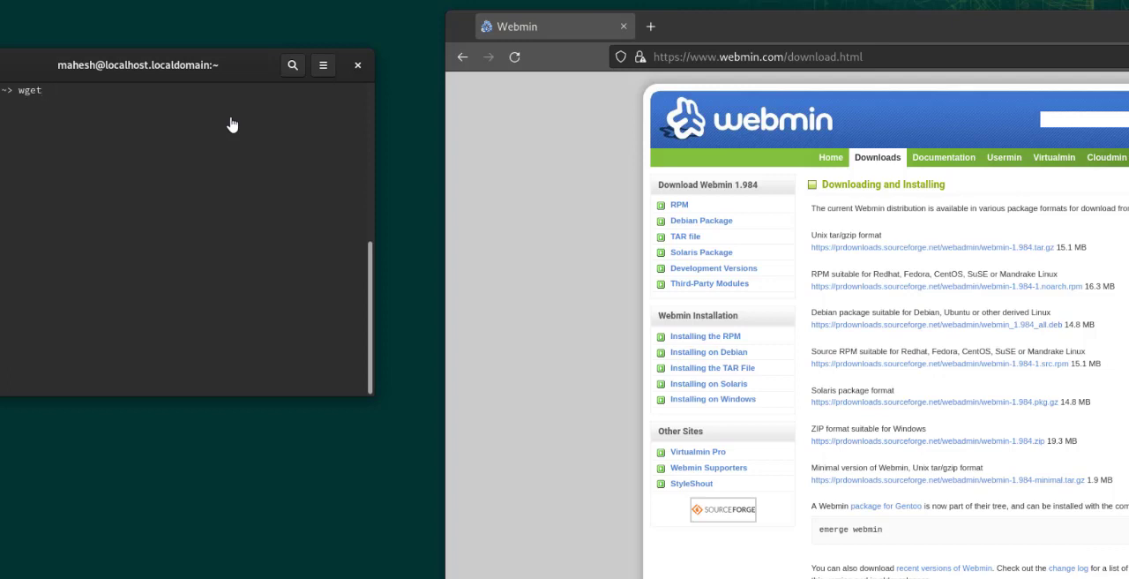
type("https://prdownloads.sourceforge.net/webadmin/webmin-1.9")
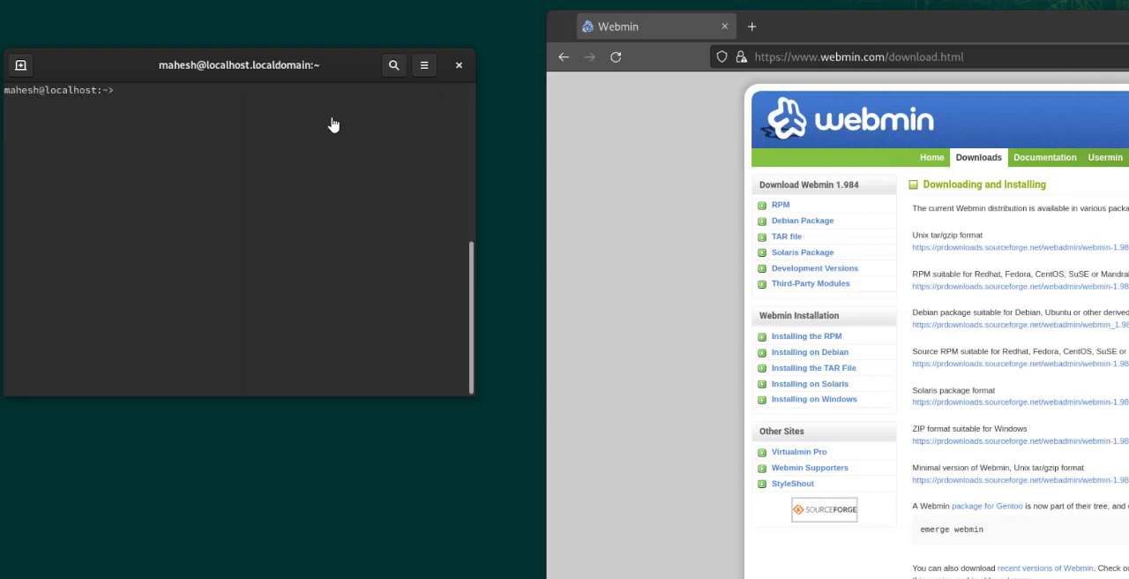
Start an rpm -ivh command, install perl-Encode-Detect, and clear the screen
type("rpm")
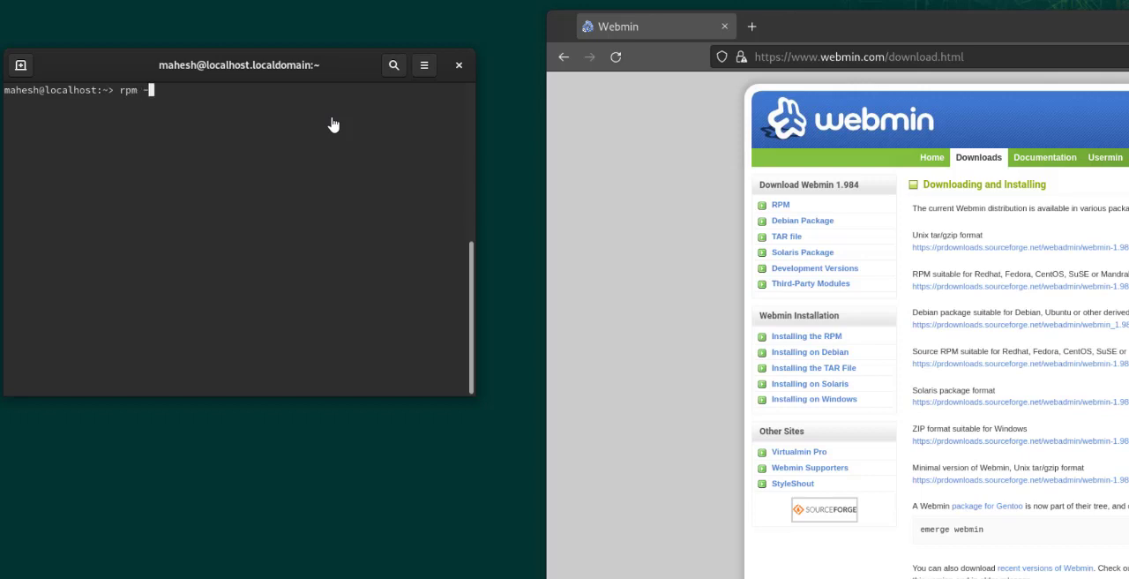
type("-ivh")
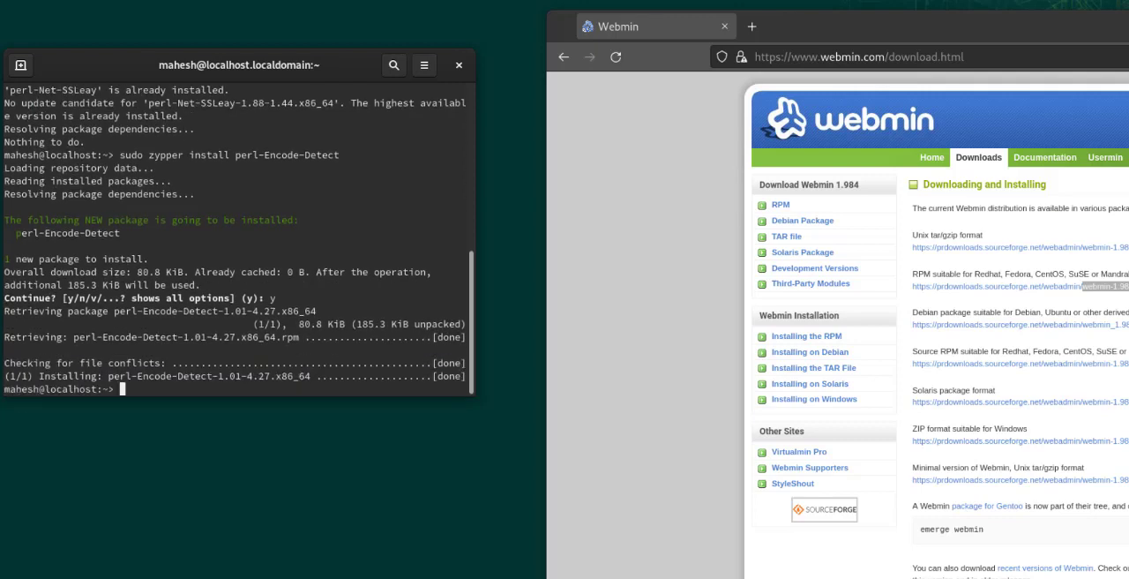
type("cle")
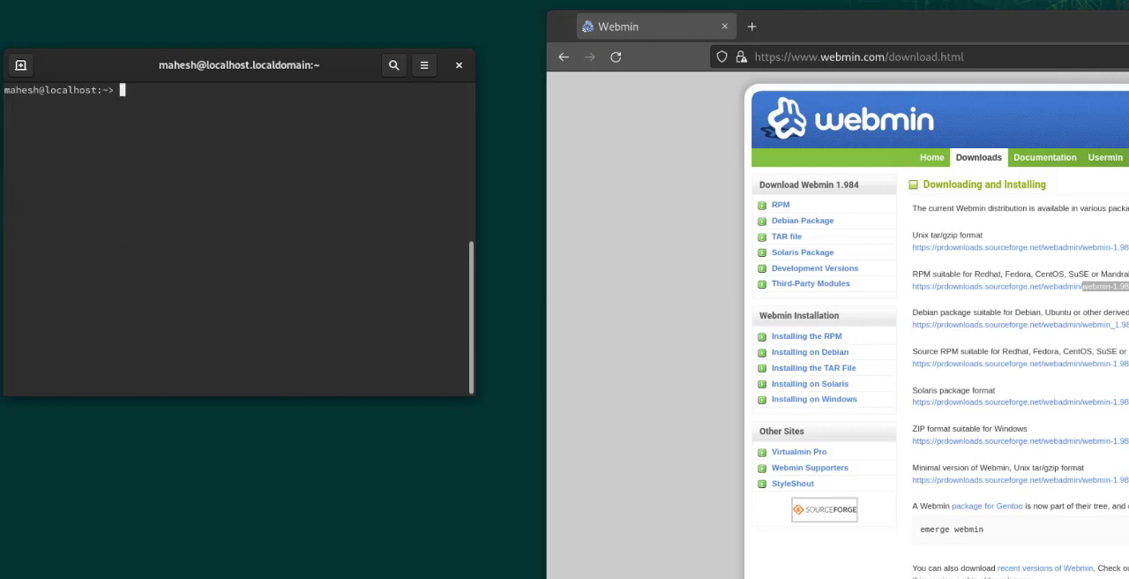
Run rpm -ivh webmin-1.984-1.noarch.rpm, then rerun it with sudo after permission denial
type("rpm")
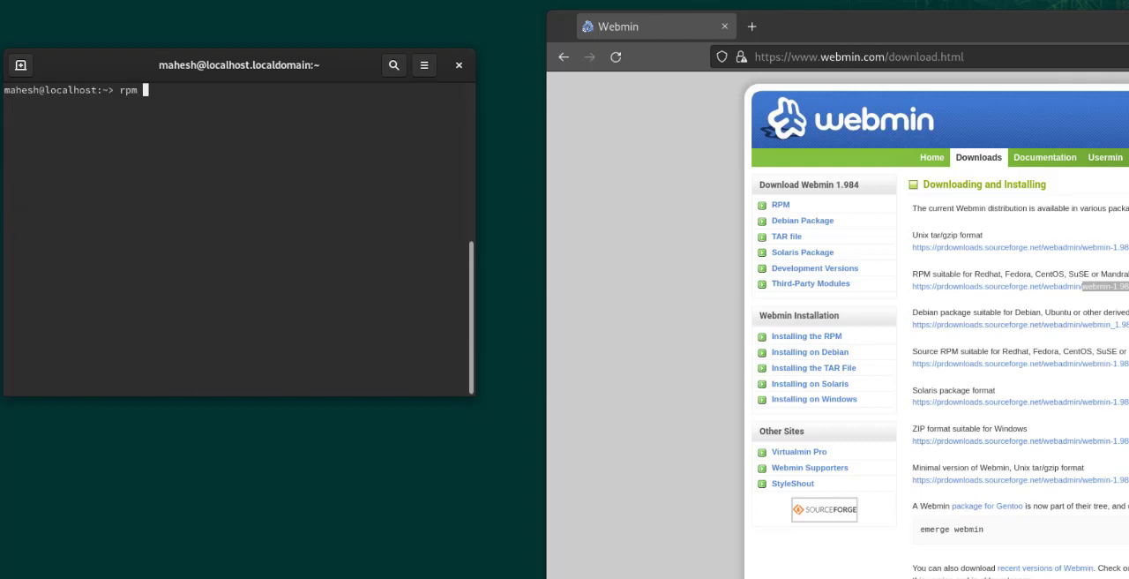
type("-iv")
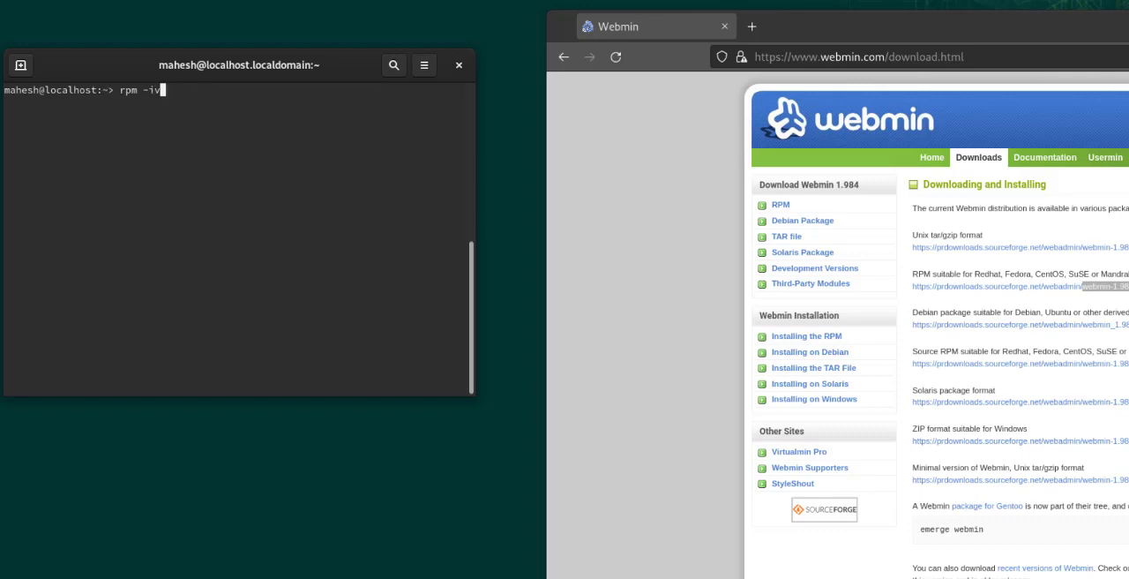
type("h webmin-1.984-1.noarch.rpm")
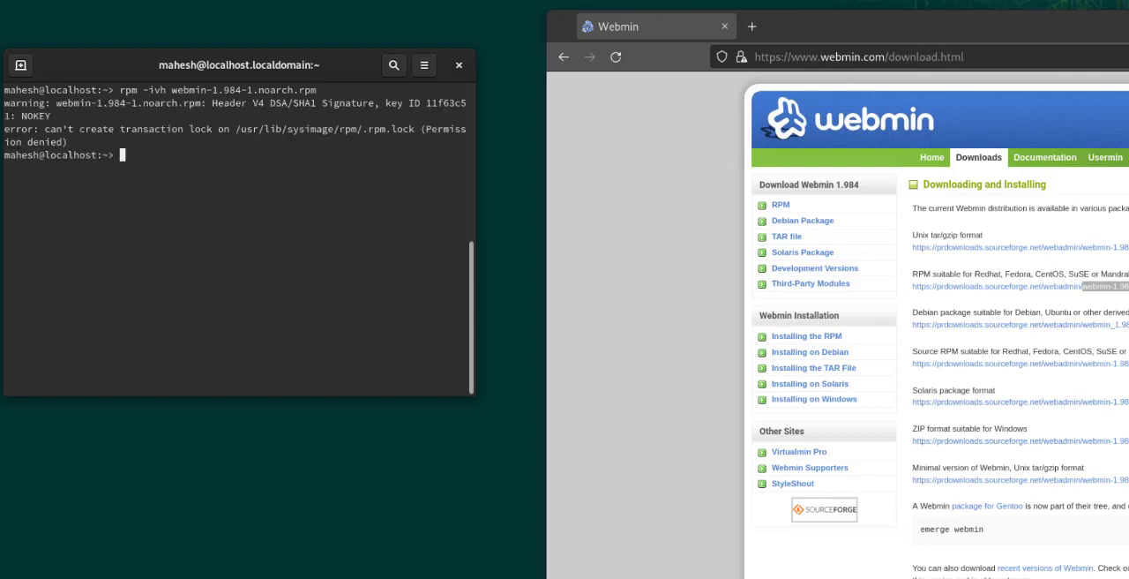
type("sudo")
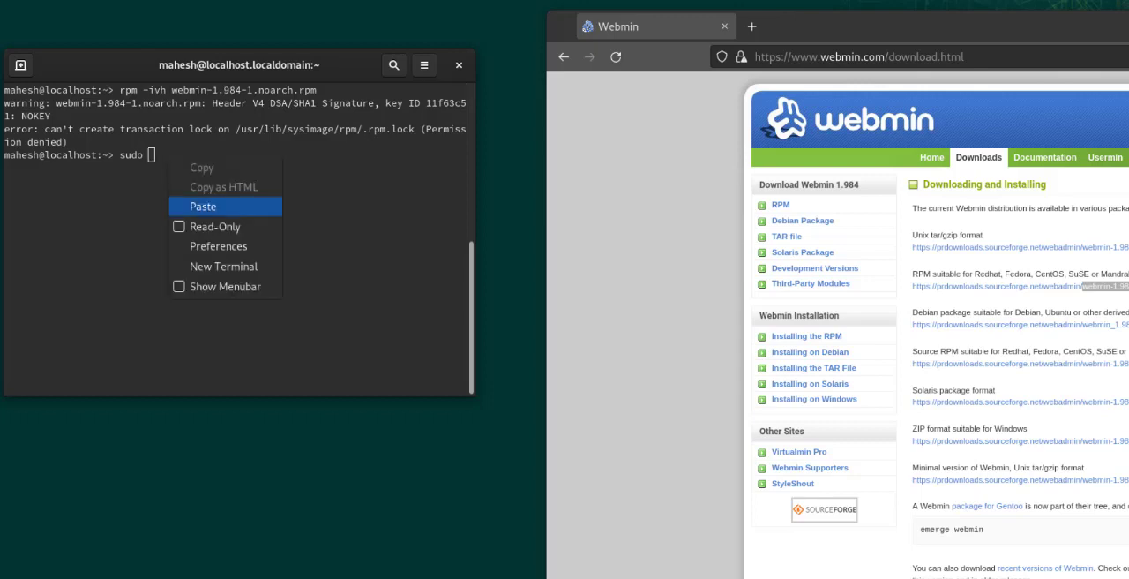
left_click(203, 205)
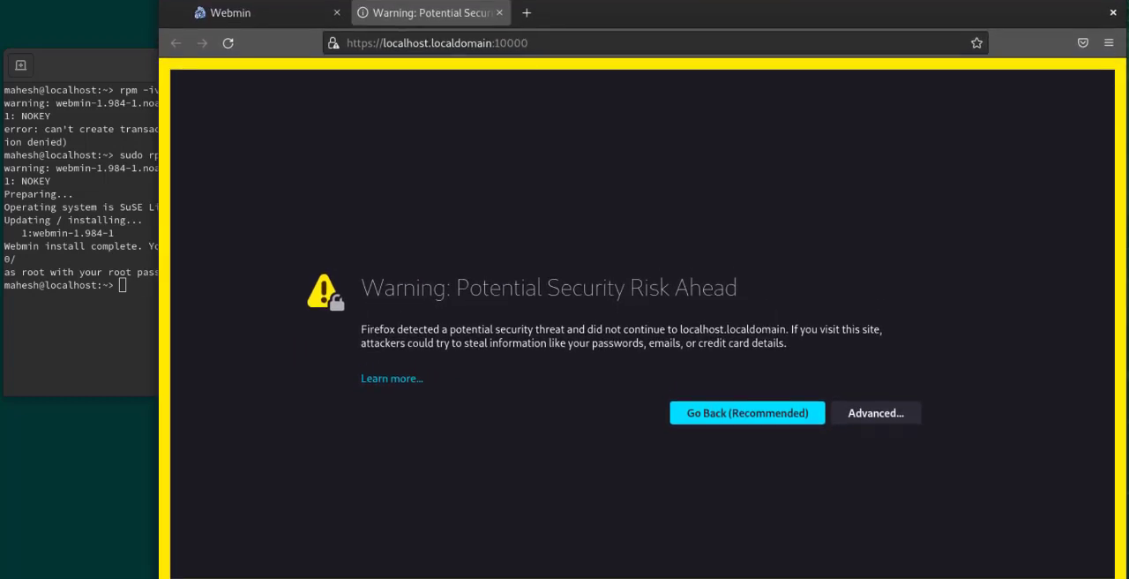
Accept the self-signed certificate risk in Firefox to load localhost:10000
left_click(874, 412)
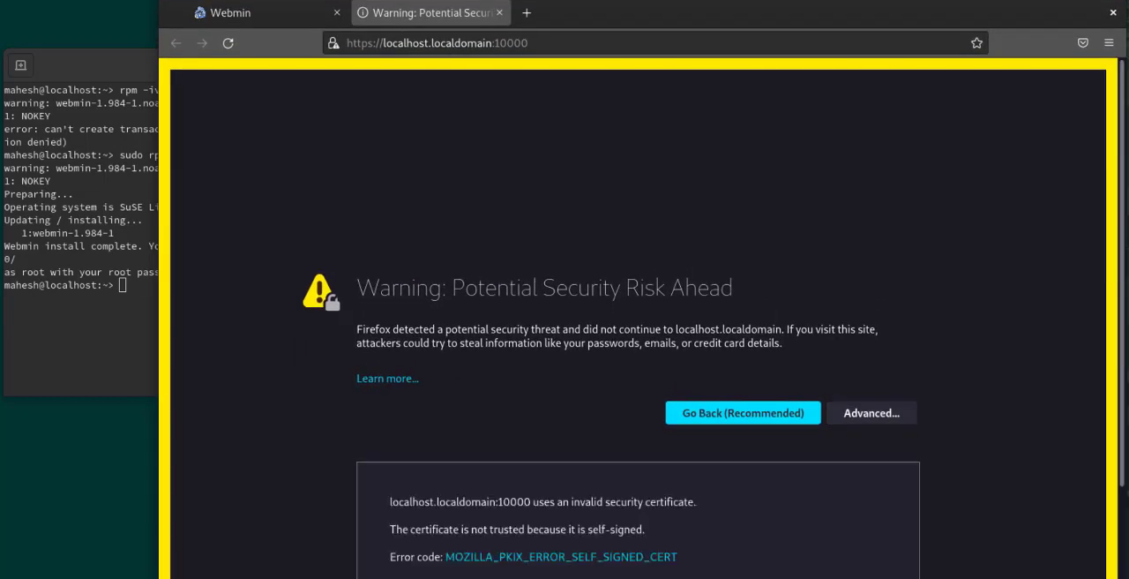
left_click(870, 412)
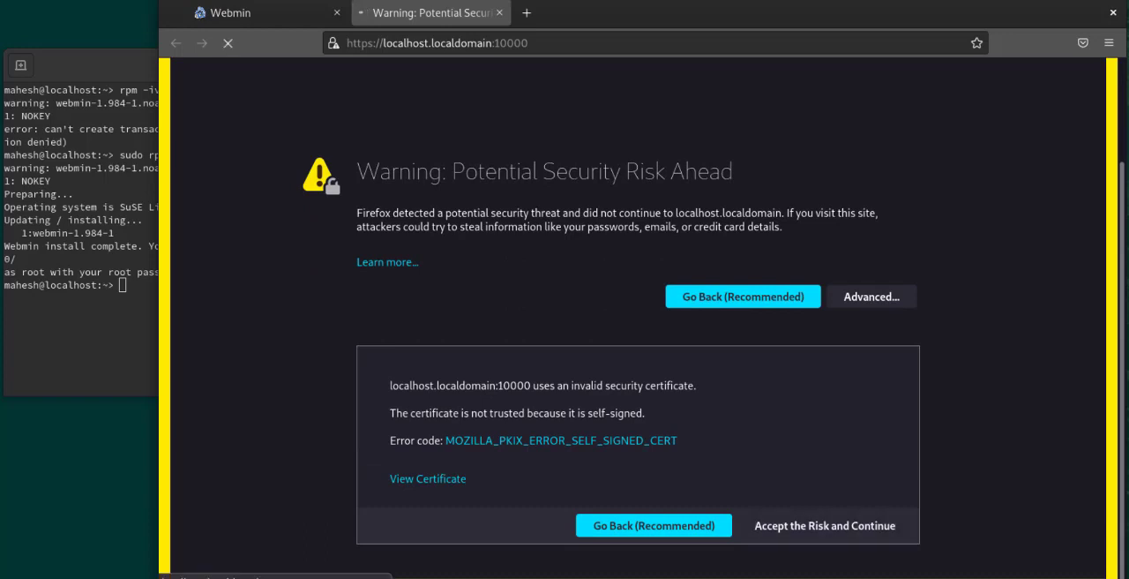
left_click(824, 524)
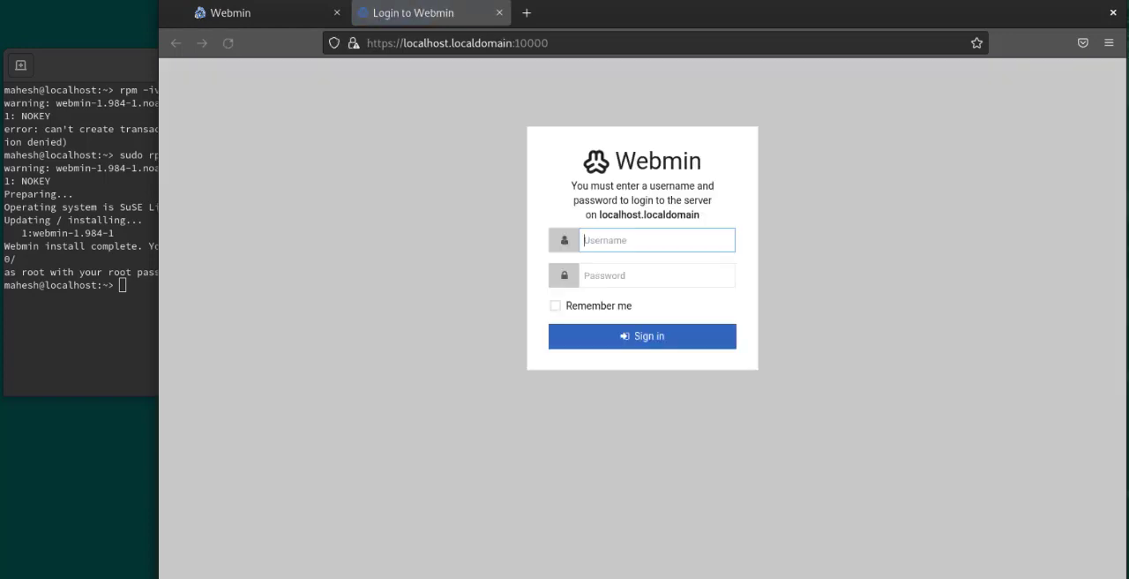
Sign in to Webmin as root with its password and decline saving the login
type("root")
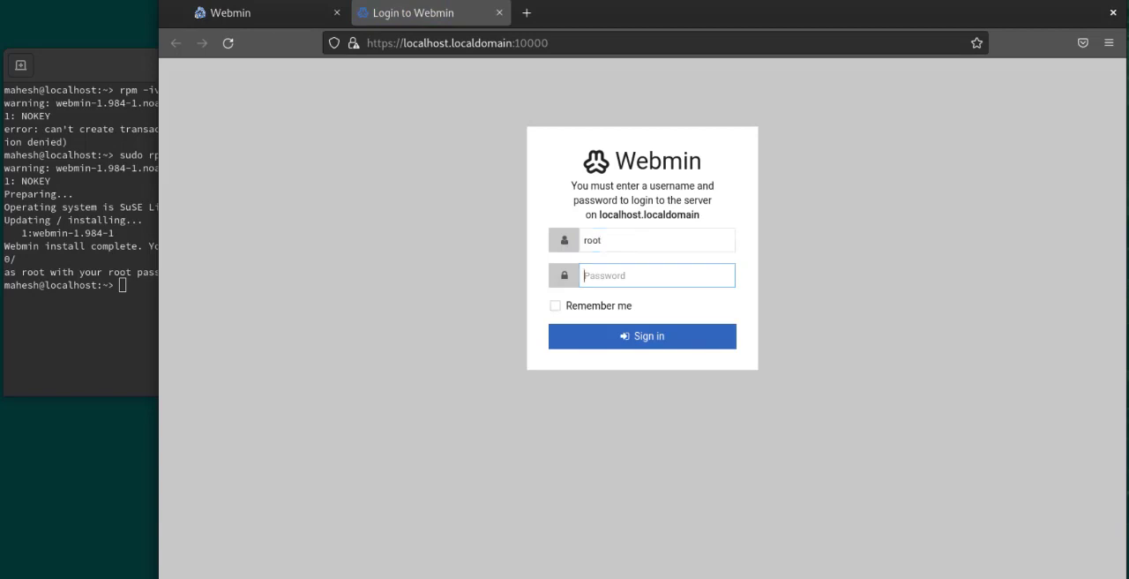
type("•••••")
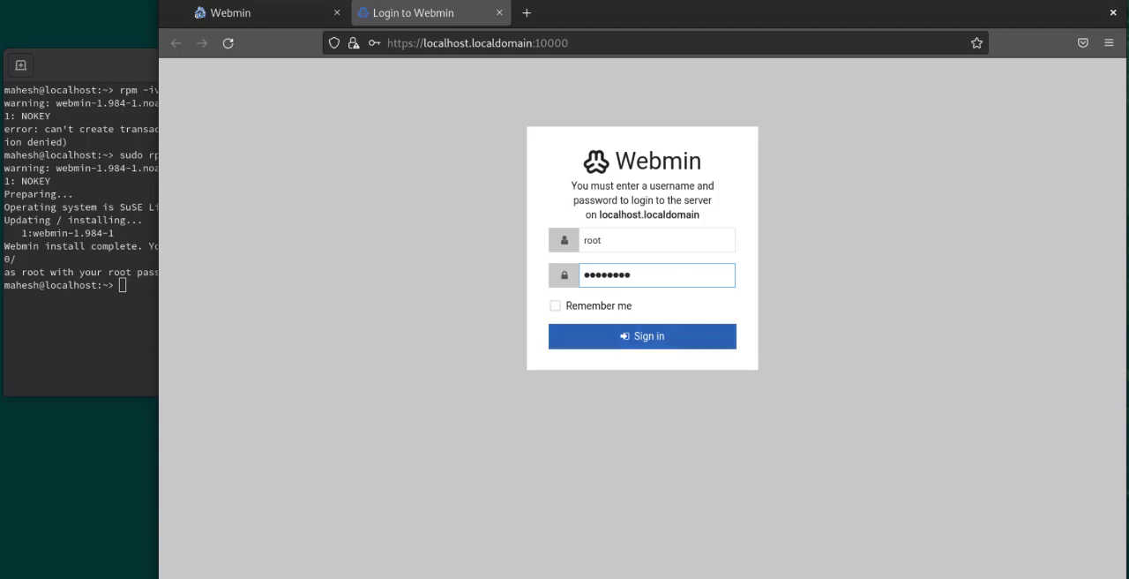
left_click(643, 336)
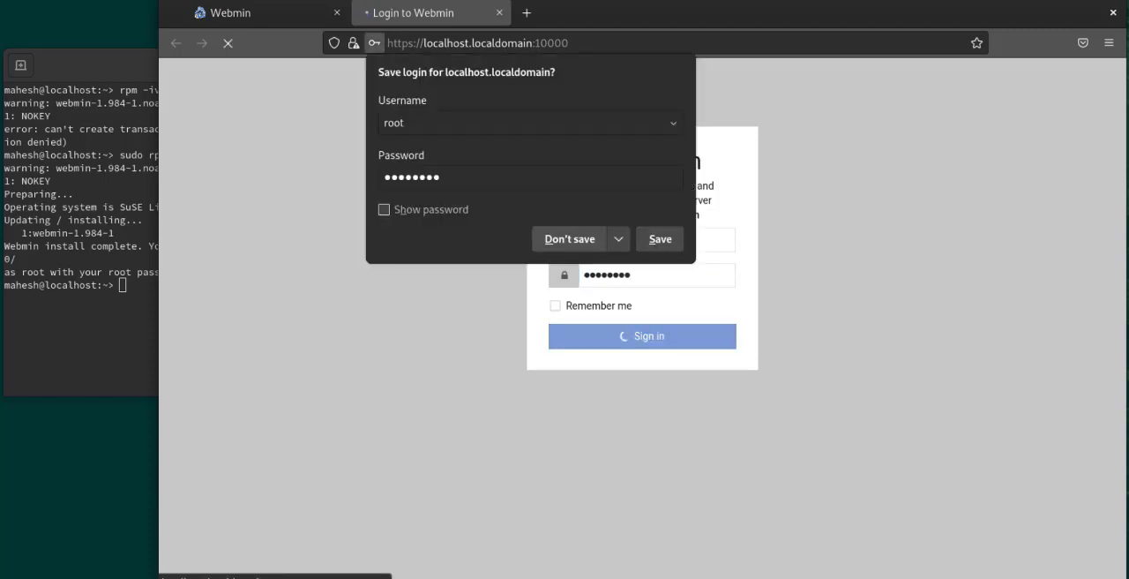
left_click(568, 238)
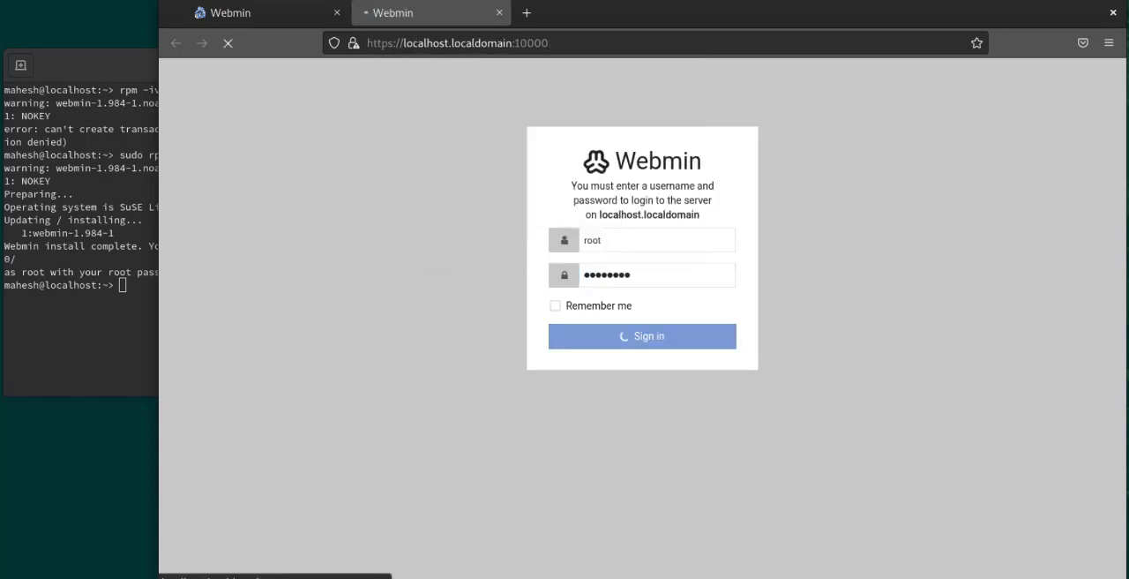
left_click(641, 335)
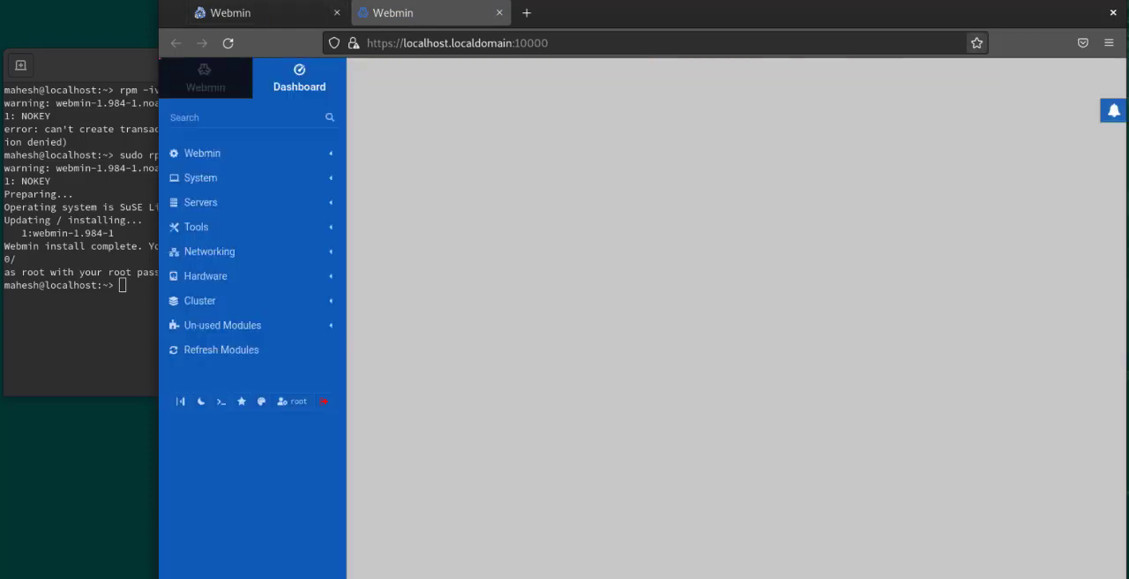
Open Dashboard in the left panel to show the System Information page
left_click(299, 79)
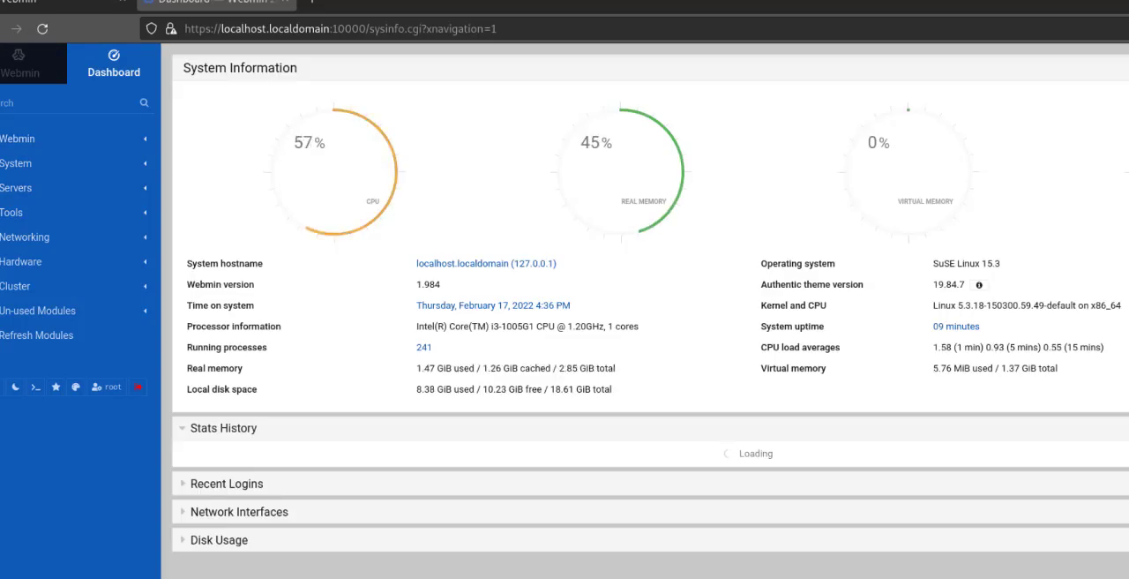